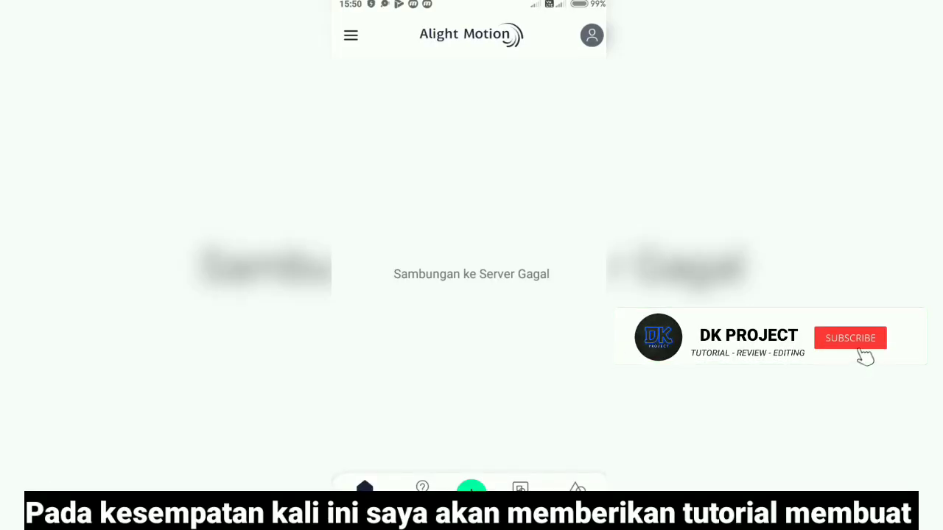
Open the new project sheet set to 16:9, 720p, 30 fps with a black background.
{"action": "left_click", "coordinate": [850, 338]}
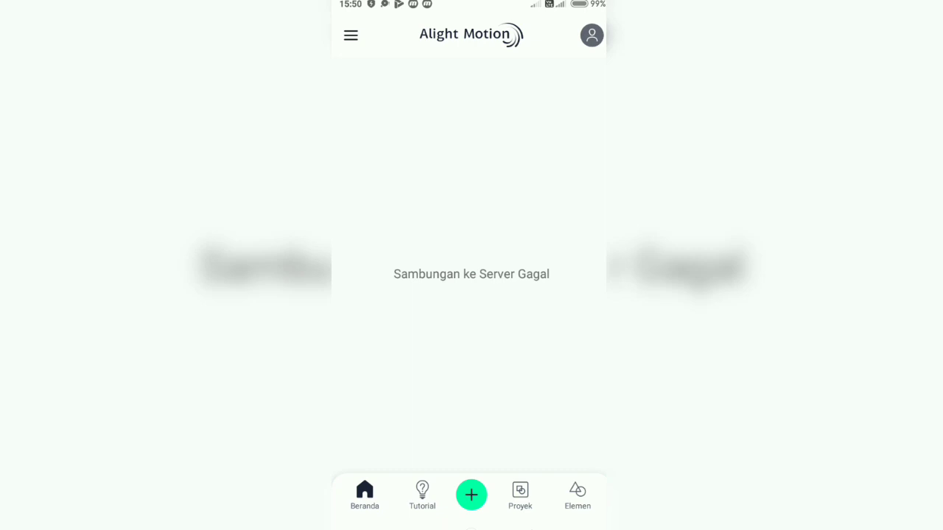
{"action": "left_click", "coordinate": [472, 494]}
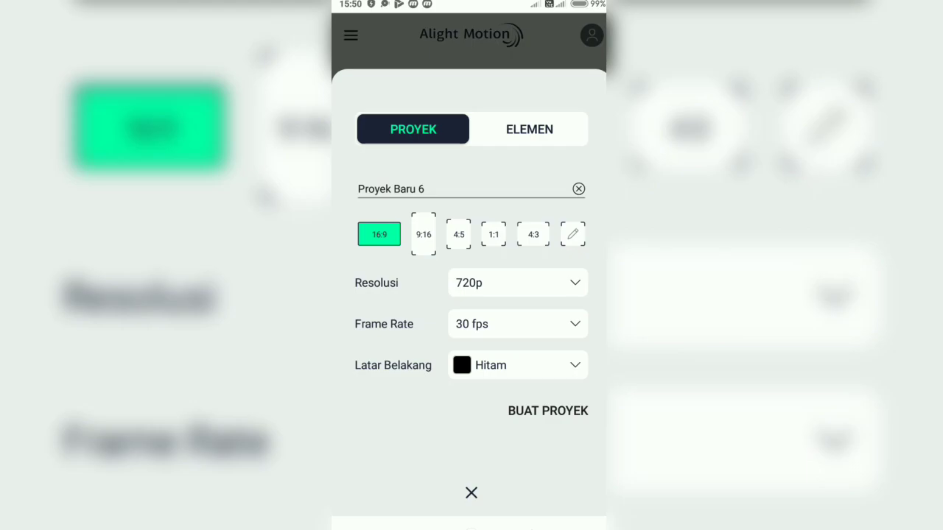
Create the project and add a text layer reading capital 'K'.
{"action": "left_click", "coordinate": [547, 410]}
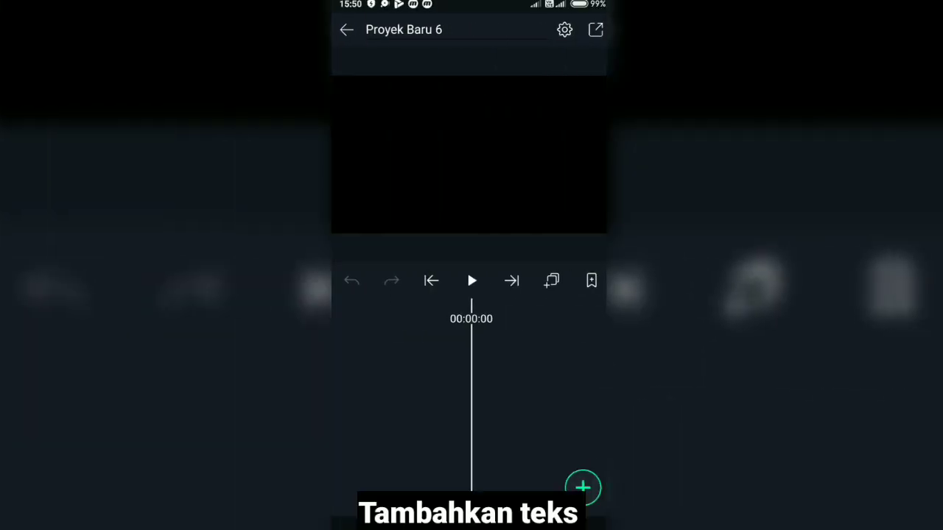
{"action": "left_click", "coordinate": [583, 486]}
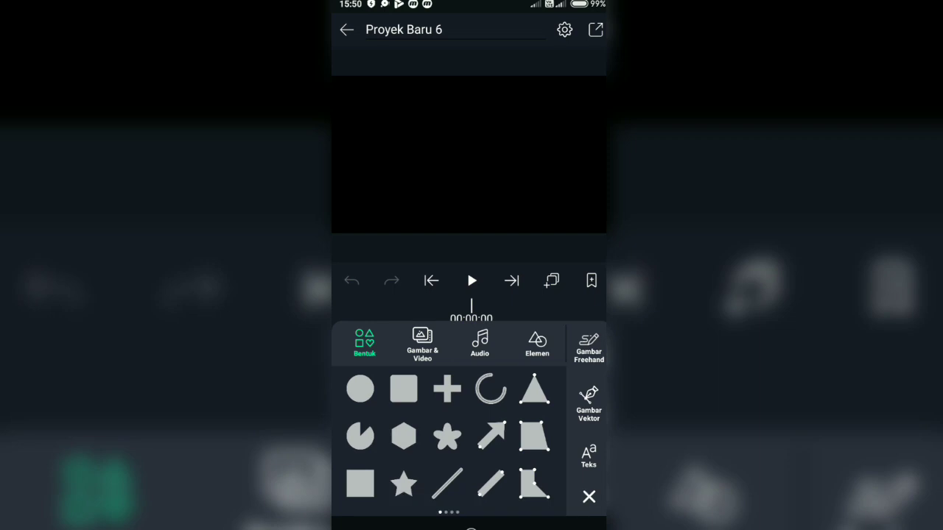
{"action": "left_click", "coordinate": [587, 453]}
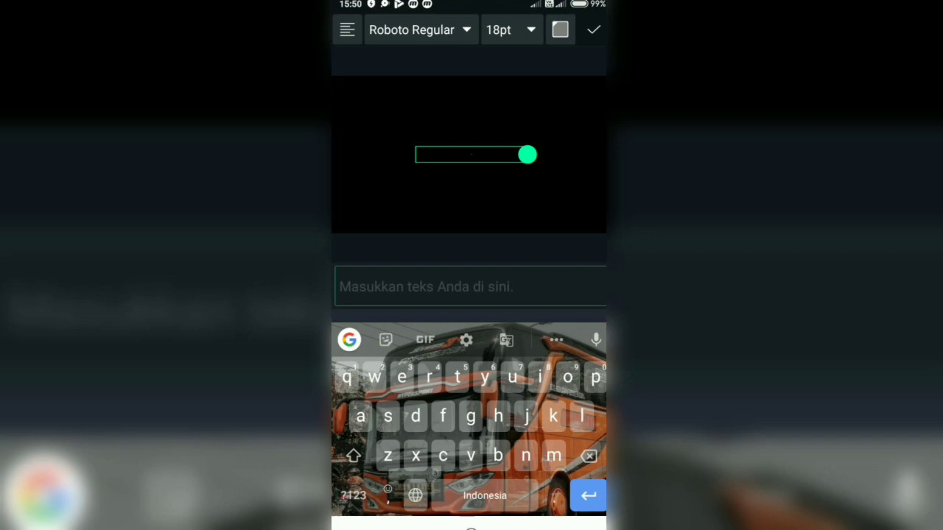
{"action": "left_click", "coordinate": [353, 455]}
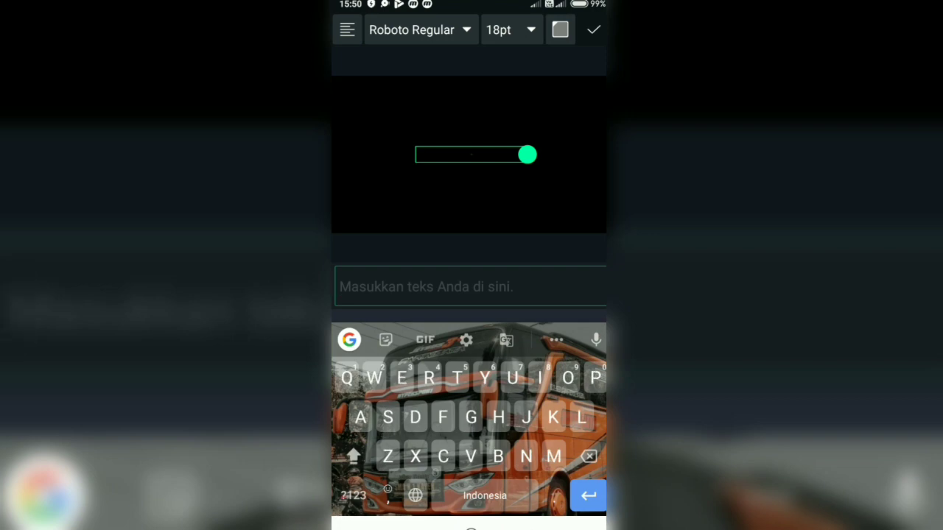
{"action": "type", "text": "K"}
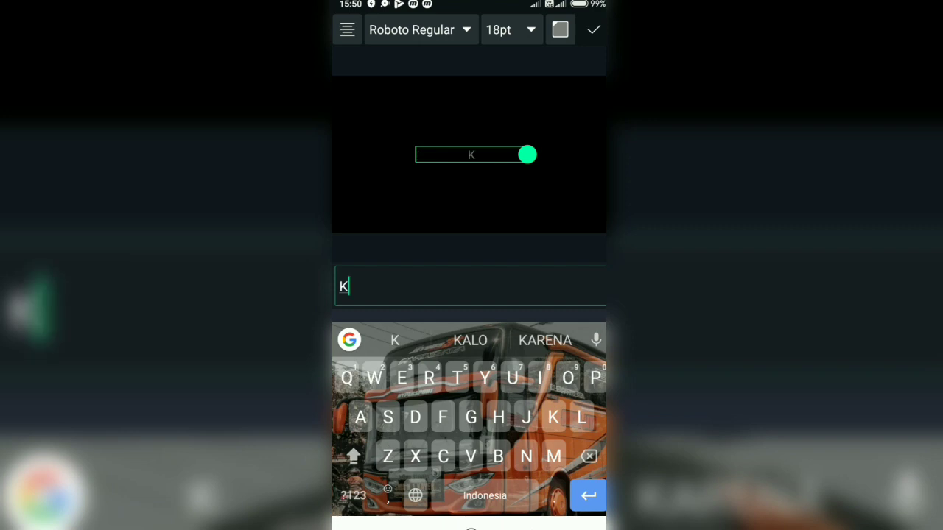
Set the K text to Ubuntu Bold Italic and confirm the layer.
{"action": "left_click", "coordinate": [412, 29]}
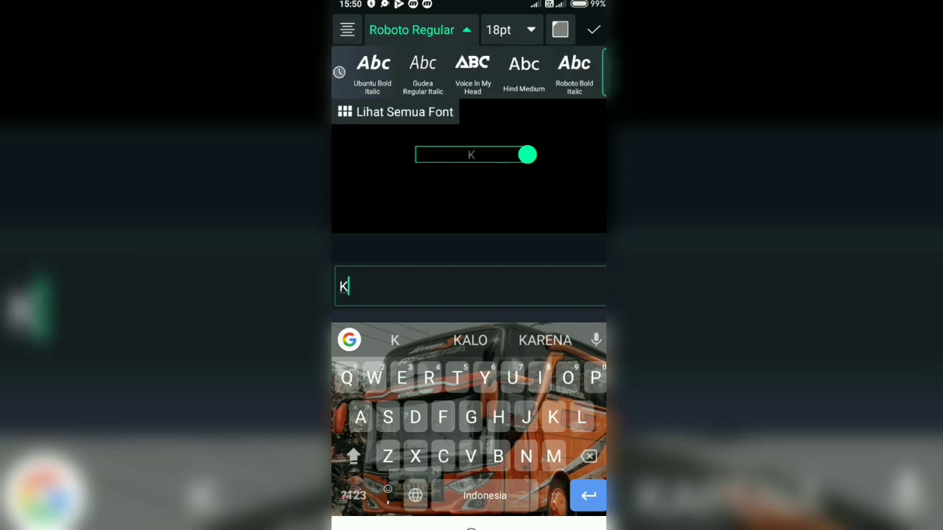
{"action": "left_click", "coordinate": [372, 72]}
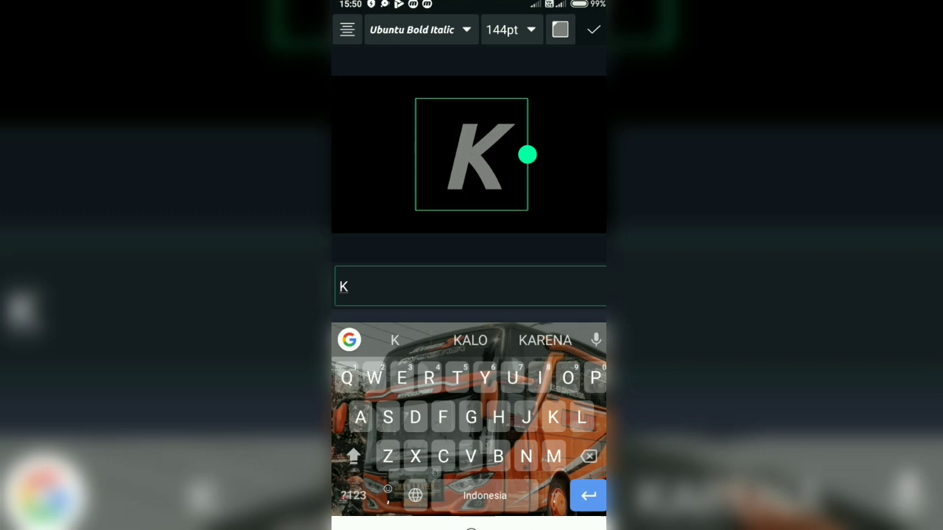
{"action": "left_click", "coordinate": [594, 30]}
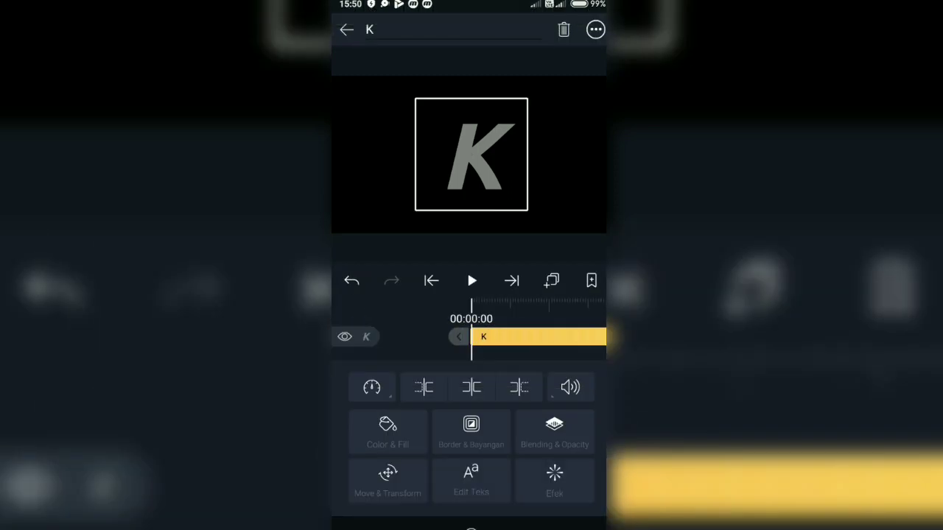
Switch the K text layer's font to Roboto Bold Italic.
{"action": "left_click", "coordinate": [346, 29]}
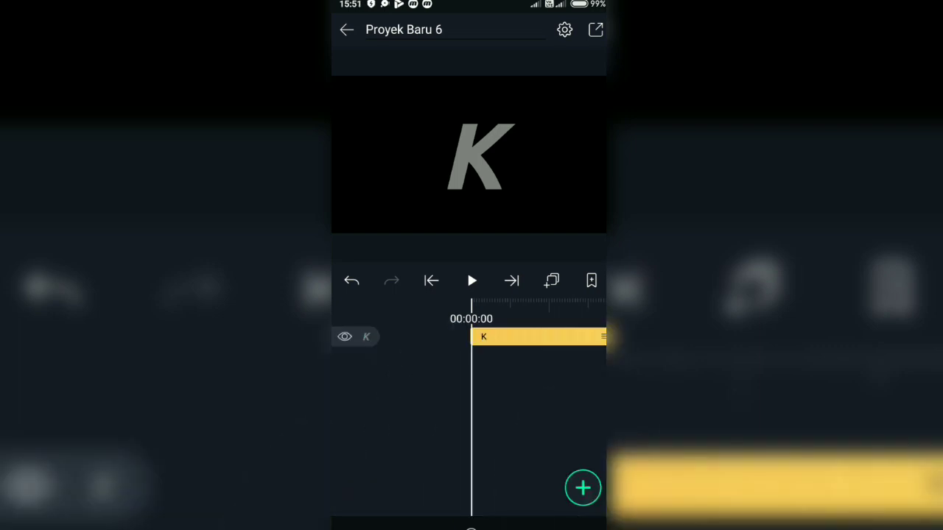
{"action": "left_click", "coordinate": [537, 336]}
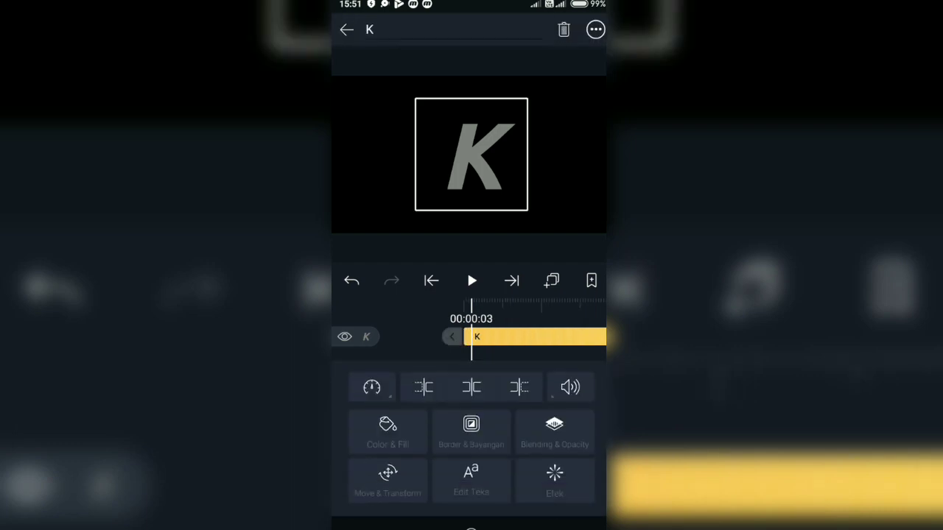
{"action": "left_click", "coordinate": [471, 481]}
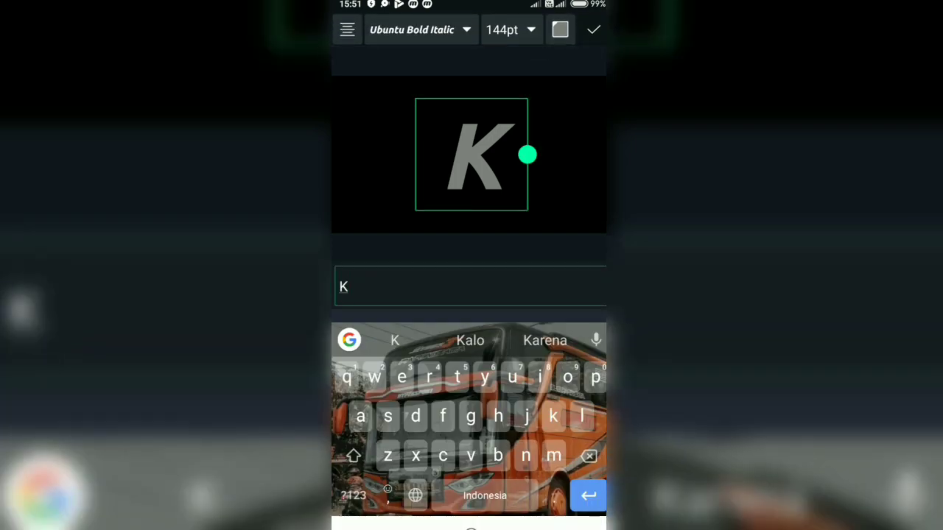
{"action": "left_click", "coordinate": [412, 29]}
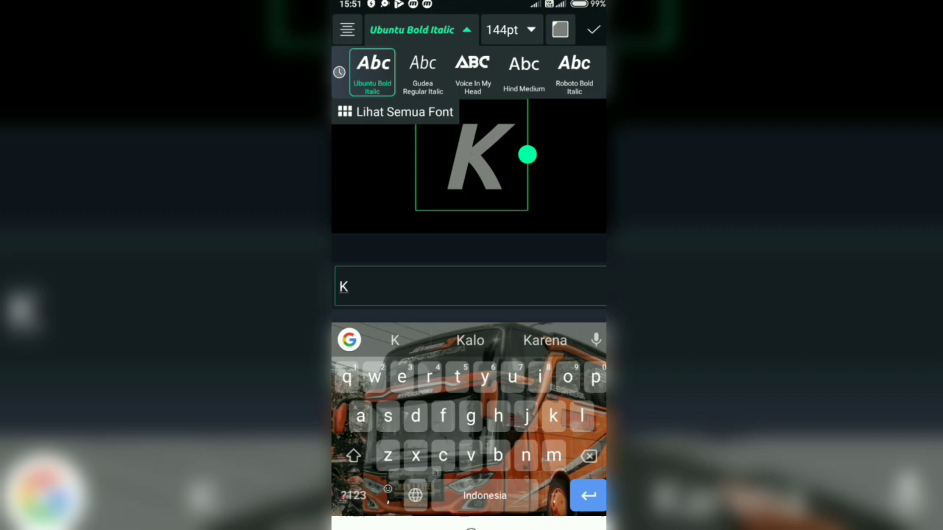
{"action": "left_click", "coordinate": [573, 71]}
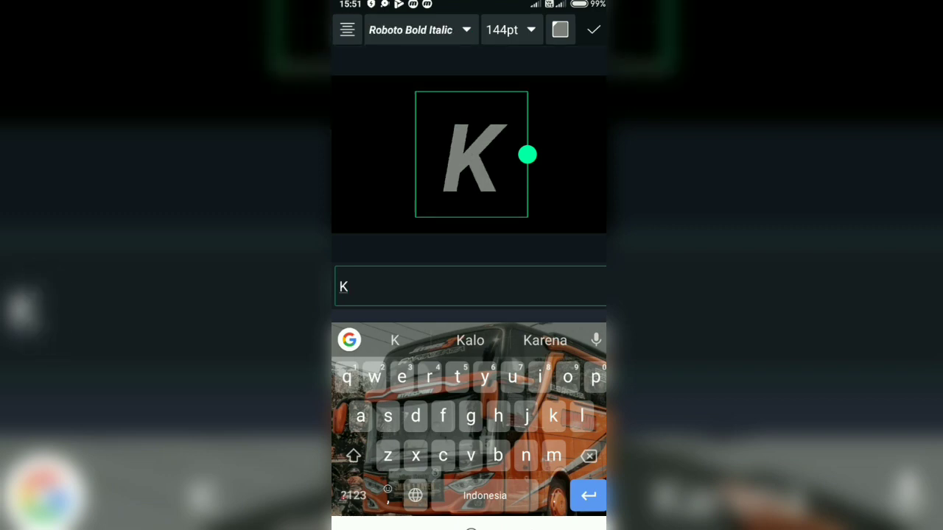
{"action": "left_click", "coordinate": [593, 30]}
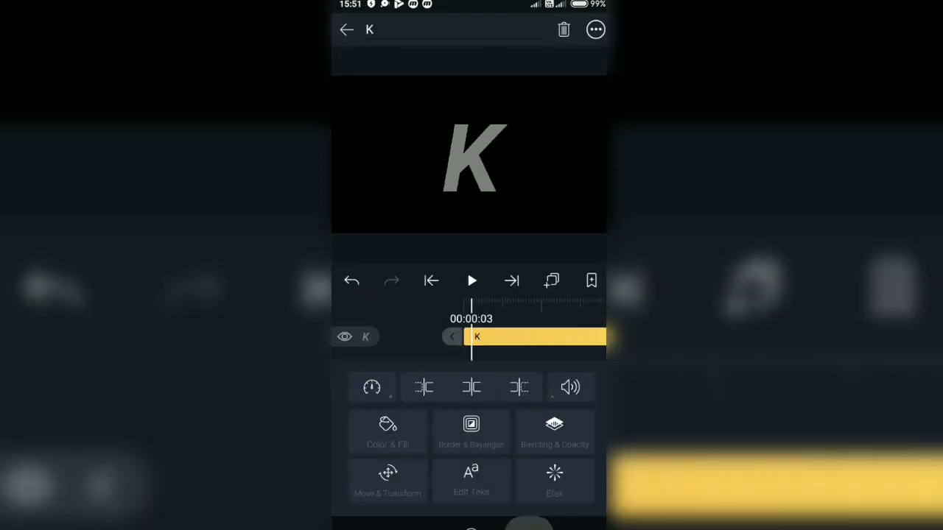
{"action": "left_click", "coordinate": [346, 30]}
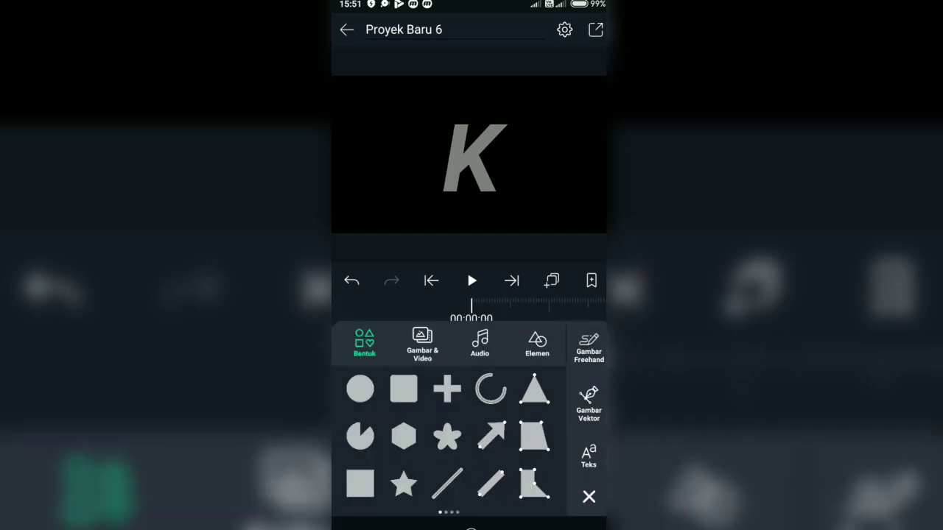
Trace a vector shape along the K's outline and set its fill to 0% opacity.
{"action": "left_click", "coordinate": [588, 402]}
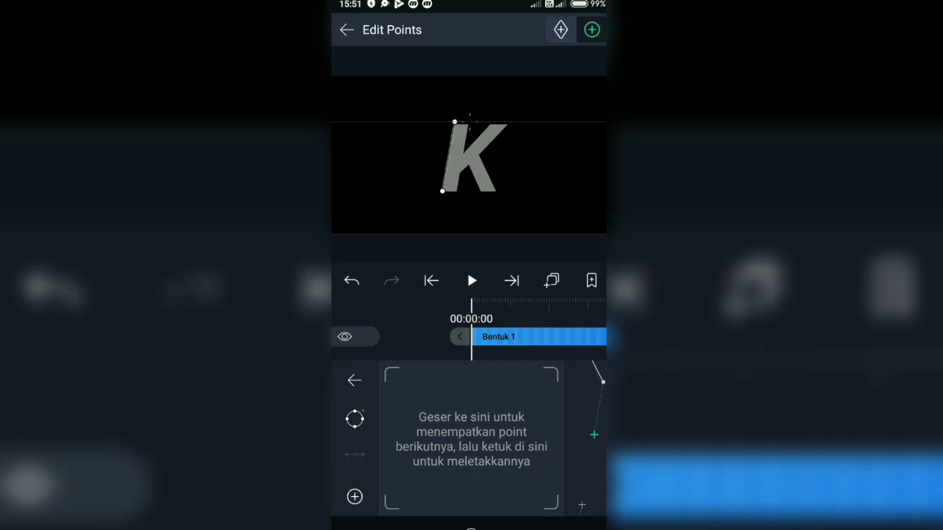
{"action": "left_click", "coordinate": [467, 155]}
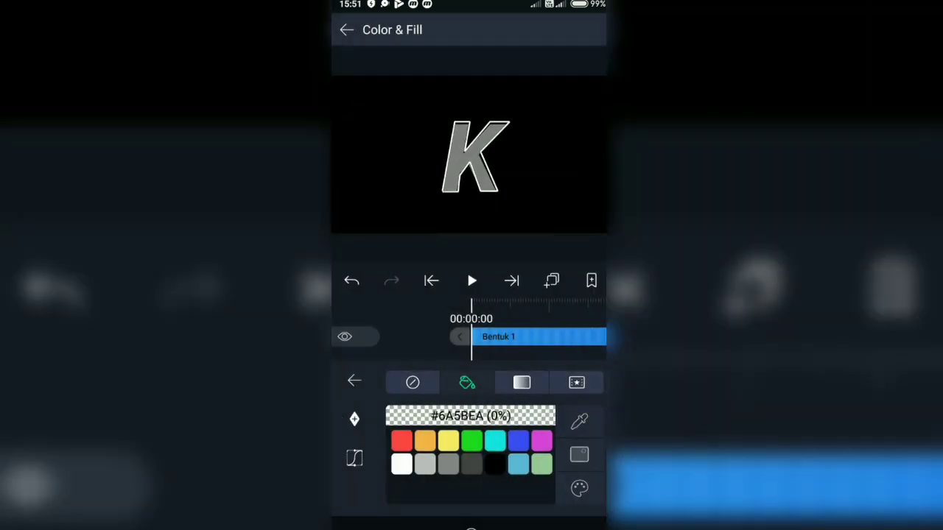
Add a white stroke of width 7.0 to the traced K shape.
{"action": "left_click", "coordinate": [354, 381]}
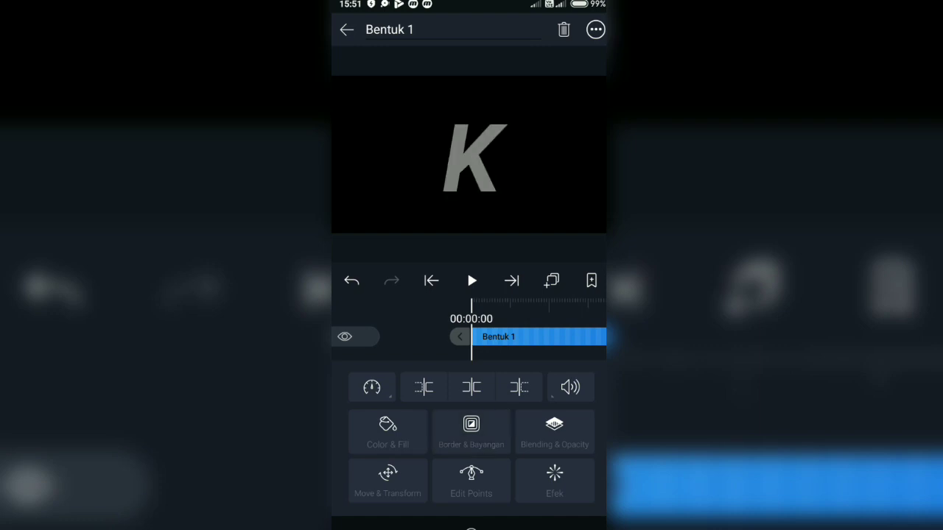
{"action": "left_click", "coordinate": [470, 433]}
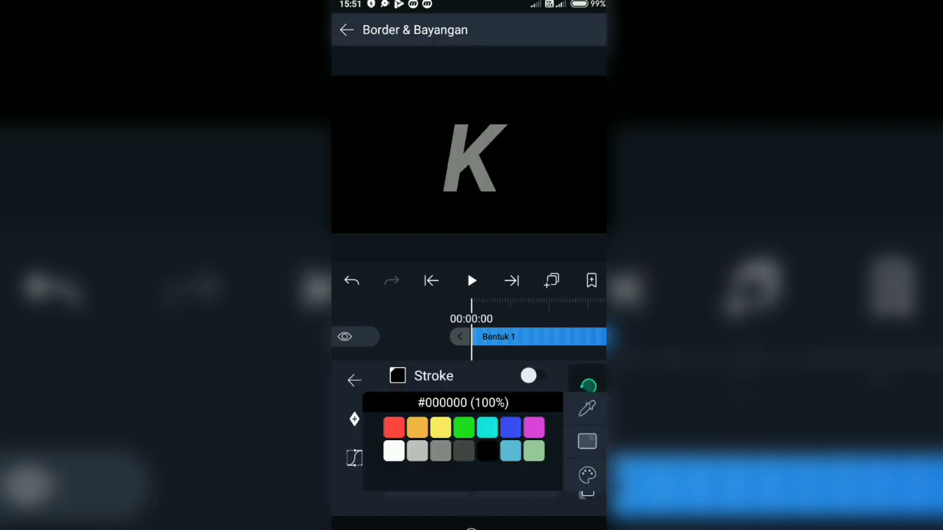
{"action": "left_click", "coordinate": [537, 375]}
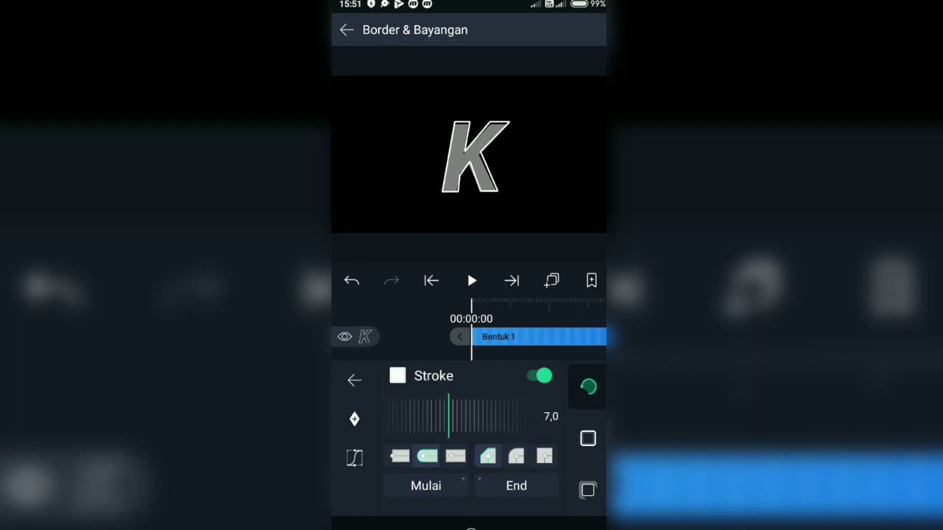
{"action": "left_click", "coordinate": [354, 380]}
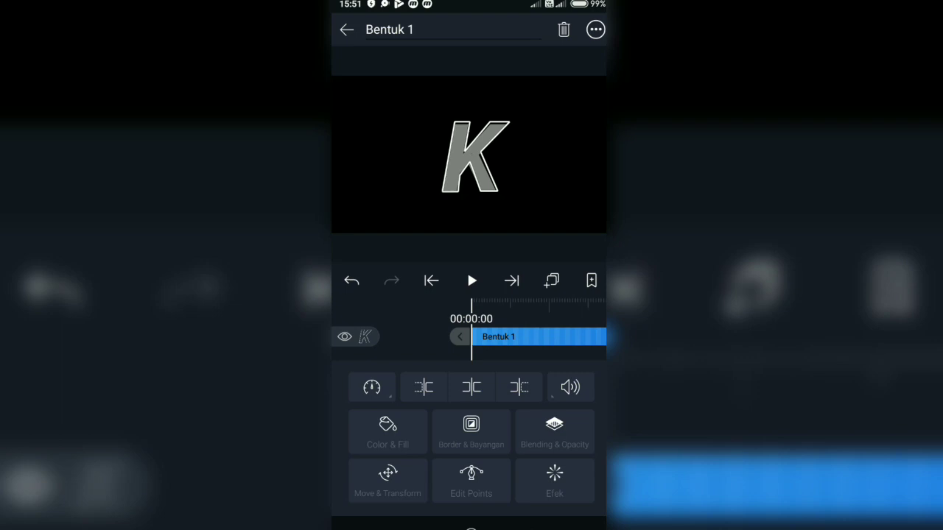
{"action": "left_click", "coordinate": [470, 481]}
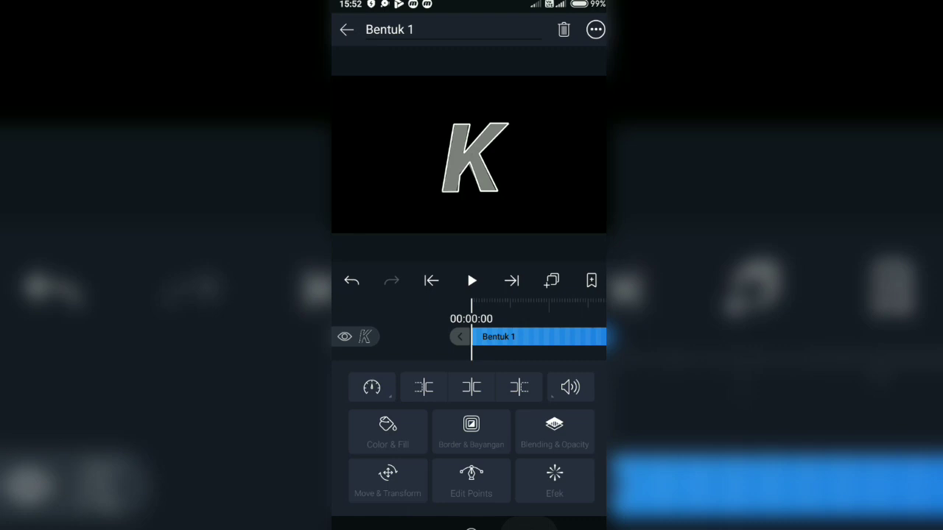
Make the K shape's glow blue with 50% alpha, hardness 0.46 and radius about 62.
{"action": "left_click", "coordinate": [470, 481]}
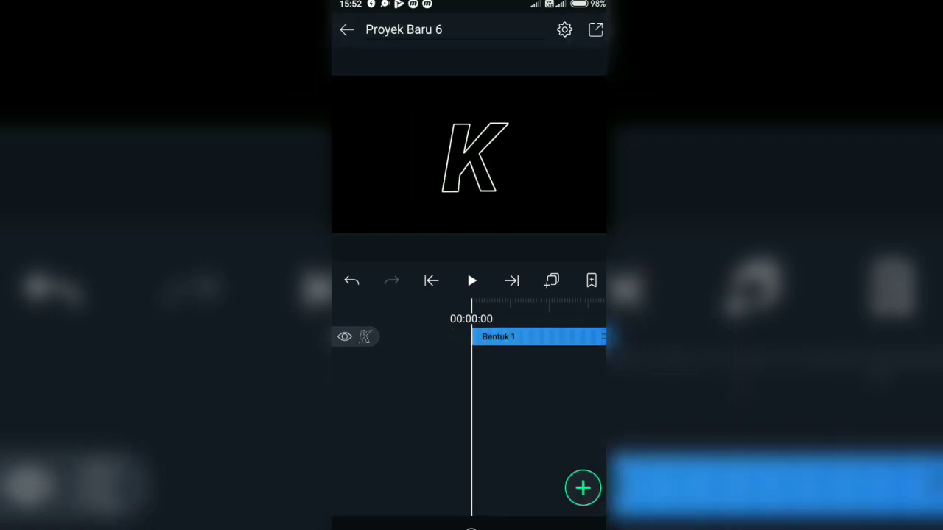
{"action": "left_click", "coordinate": [538, 336]}
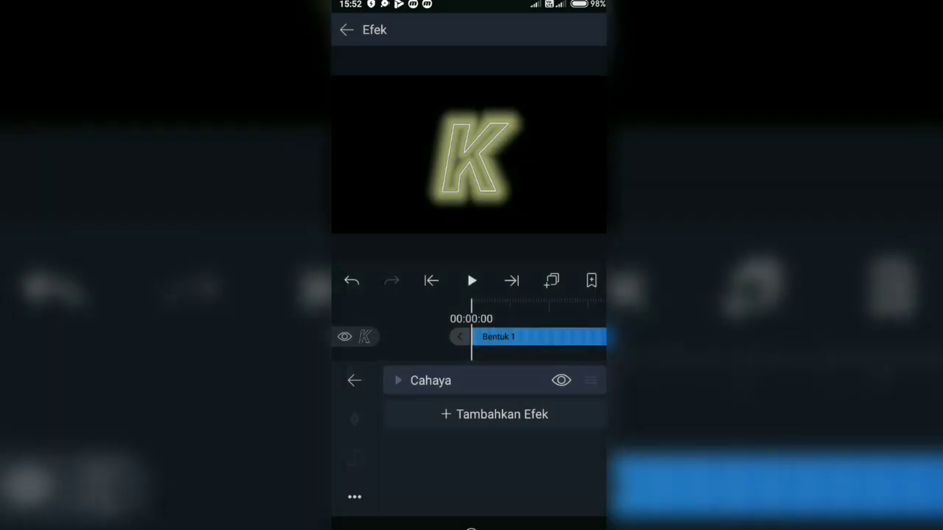
{"action": "left_click", "coordinate": [397, 380]}
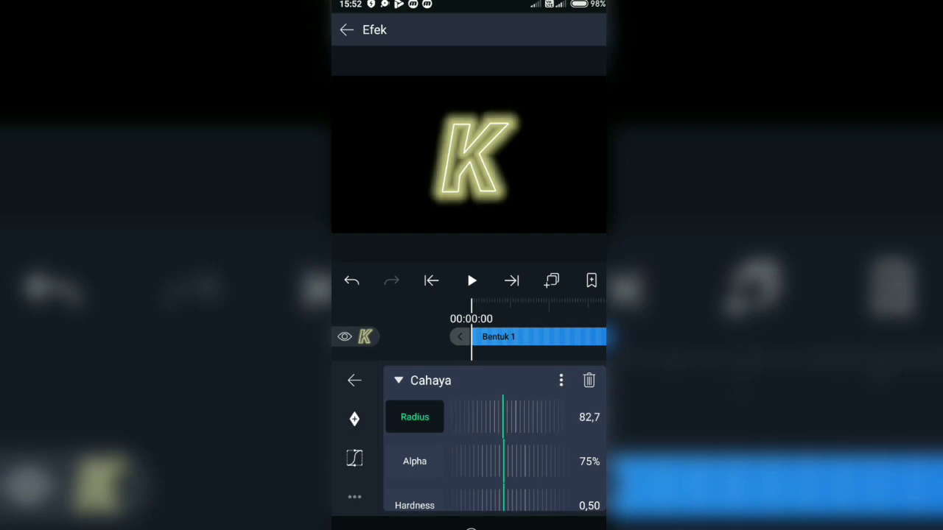
{"action": "left_click_drag", "start_coordinate": [537, 416], "coordinate": [501, 417]}
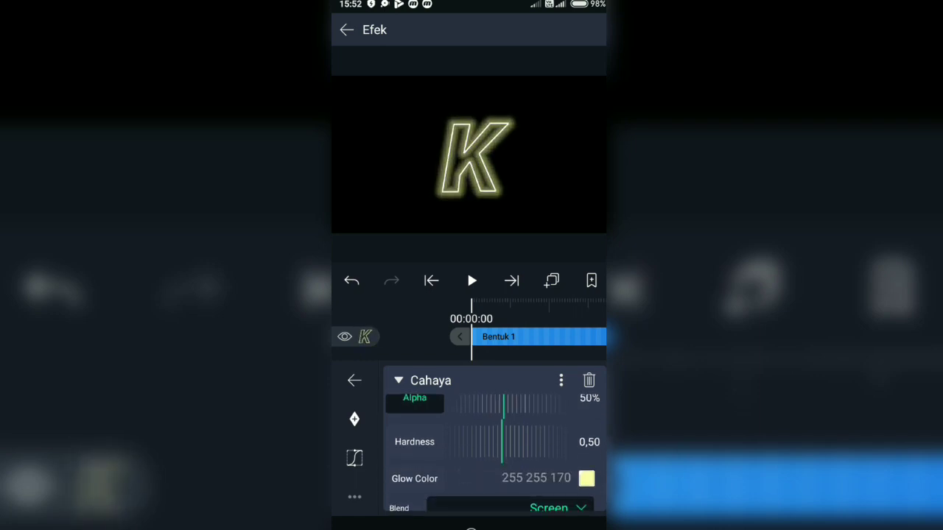
{"action": "left_click", "coordinate": [587, 478]}
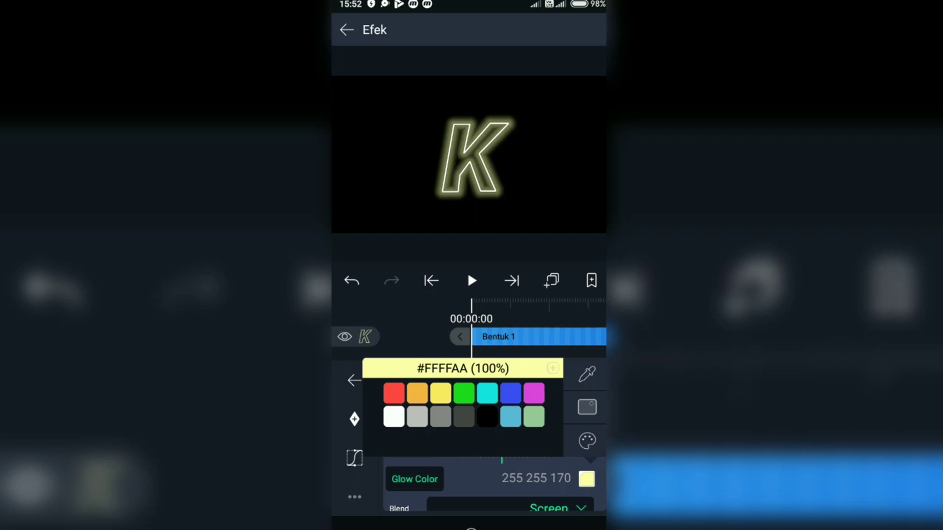
{"action": "left_click", "coordinate": [511, 392]}
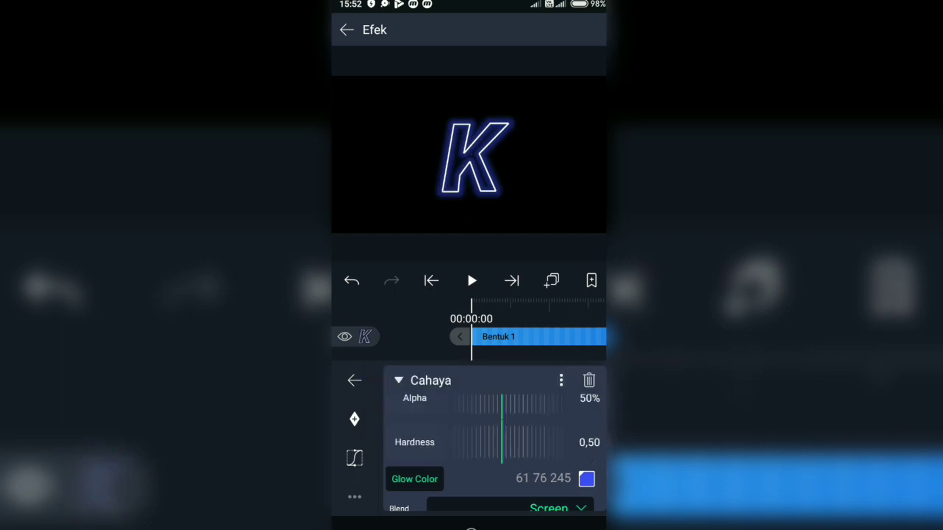
{"action": "left_click_drag", "start_coordinate": [515, 442], "coordinate": [501, 442]}
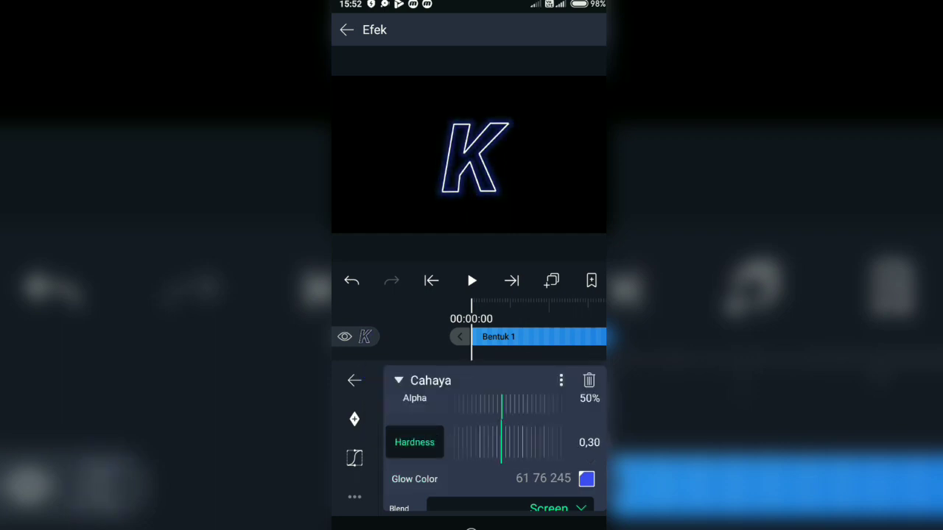
{"action": "left_click_drag", "start_coordinate": [501, 441], "coordinate": [508, 442]}
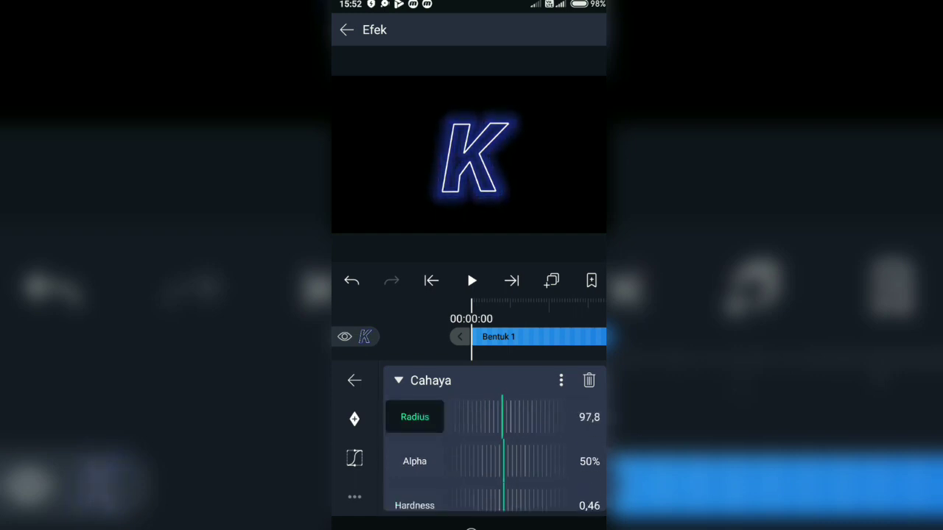
{"action": "left_click_drag", "start_coordinate": [523, 417], "coordinate": [501, 416]}
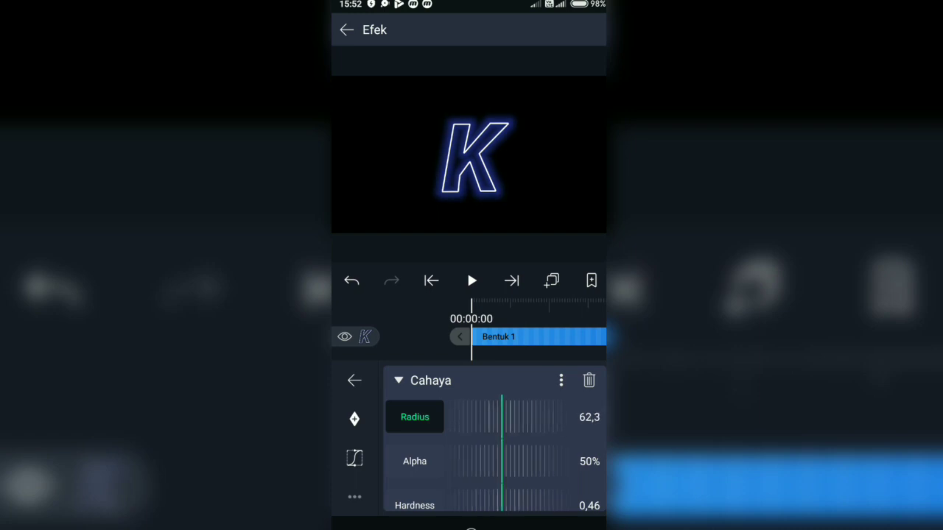
{"action": "left_click", "coordinate": [355, 380]}
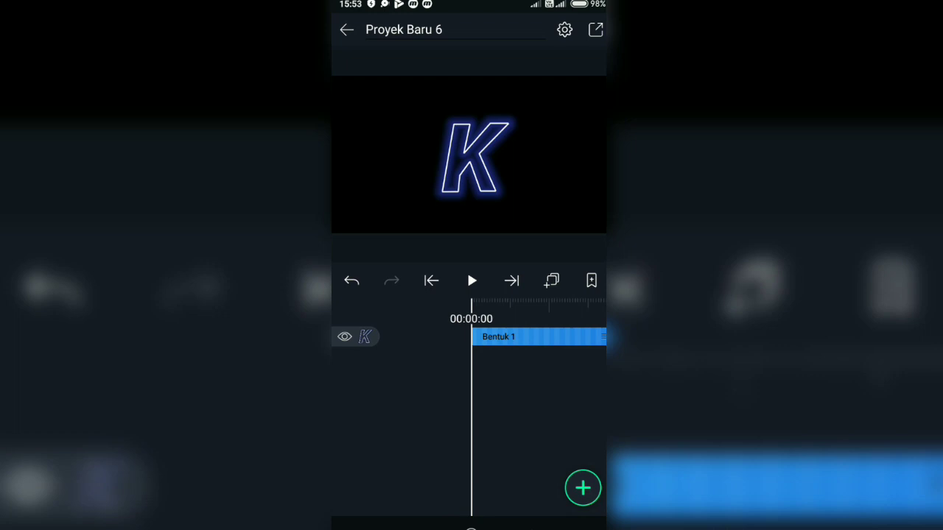
Add the Kemajuan Gambar (Drawing Progress) effect to layer Bentuk 1.
{"action": "left_click", "coordinate": [537, 337]}
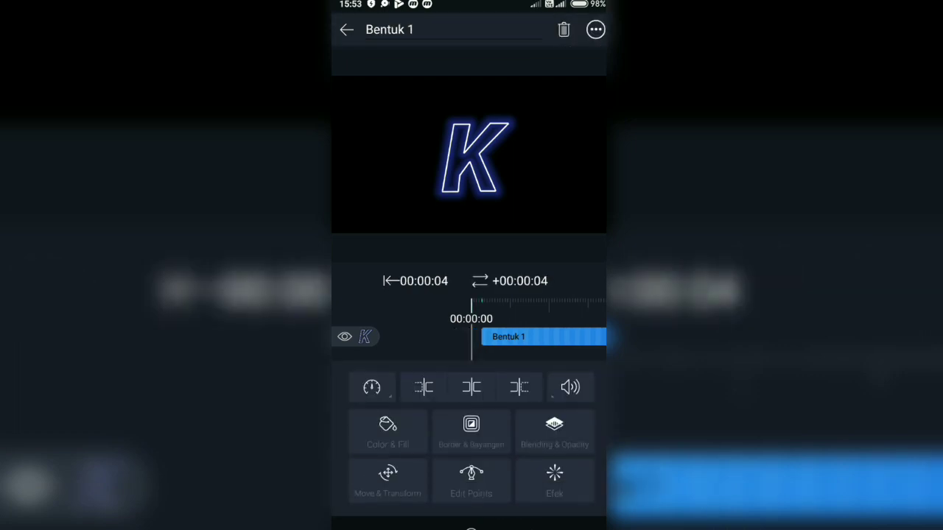
{"action": "left_click", "coordinate": [554, 479]}
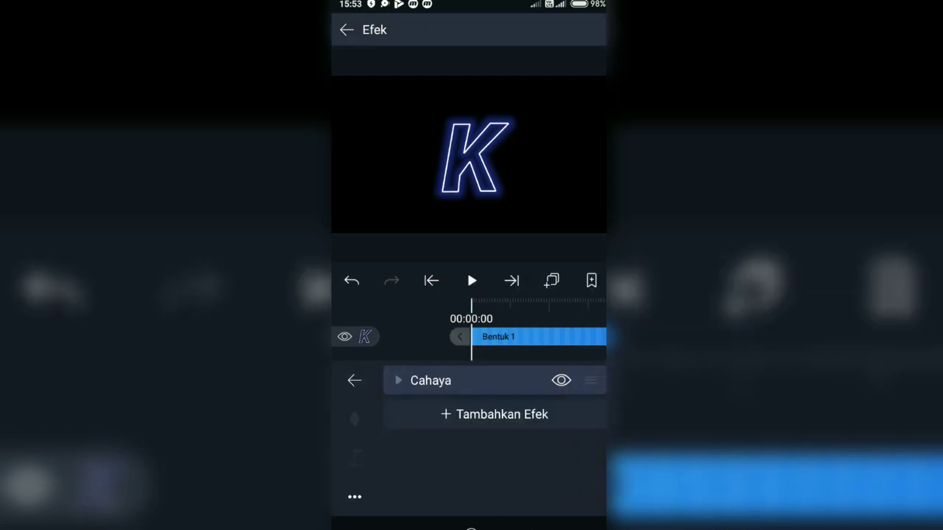
{"action": "left_click", "coordinate": [494, 414]}
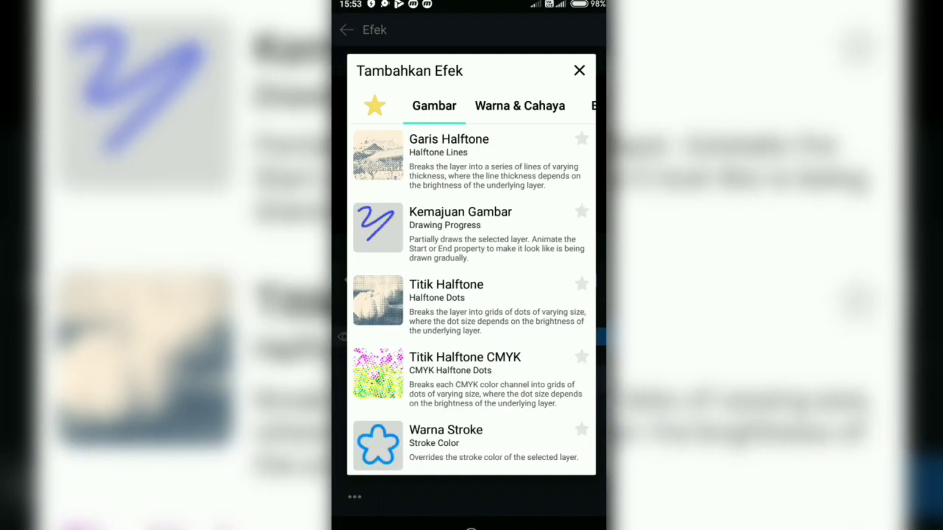
{"action": "left_click", "coordinate": [460, 221]}
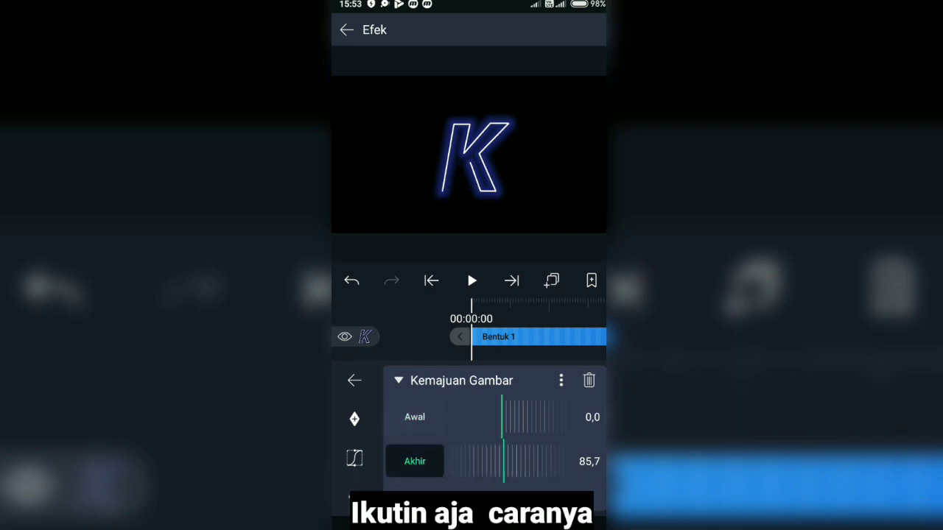
Keyframe Drawing Progress end from 0 to 100, then raise start later to erase.
{"action": "left_click_drag", "start_coordinate": [589, 461], "coordinate": [471, 461]}
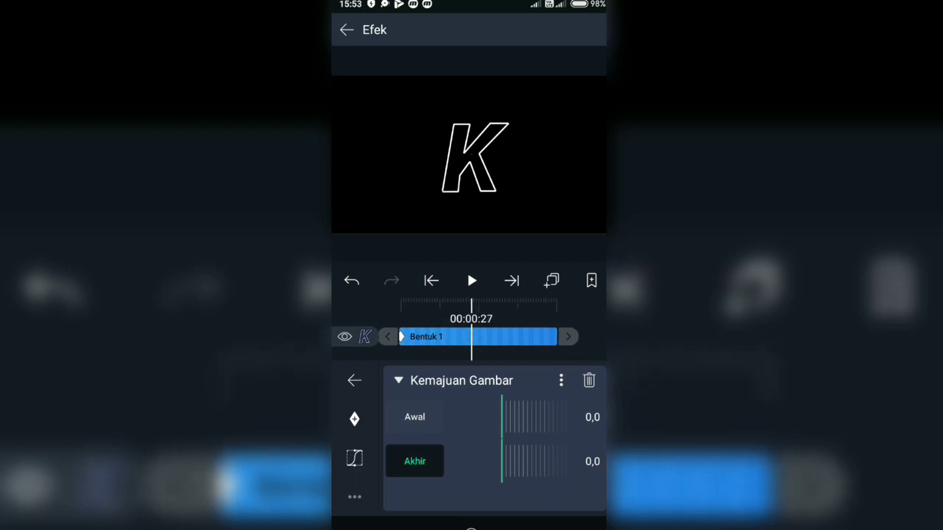
{"action": "left_click_drag", "start_coordinate": [503, 461], "coordinate": [526, 460]}
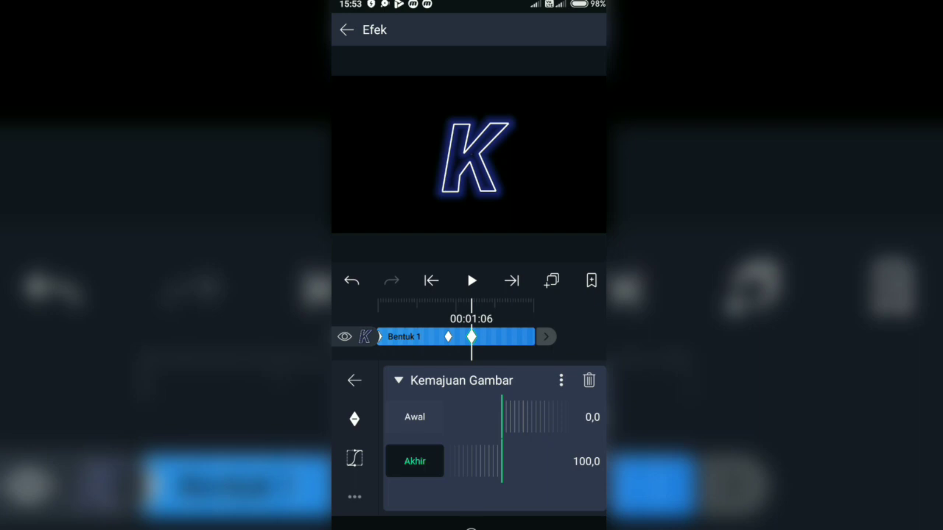
{"action": "left_click", "coordinate": [414, 417]}
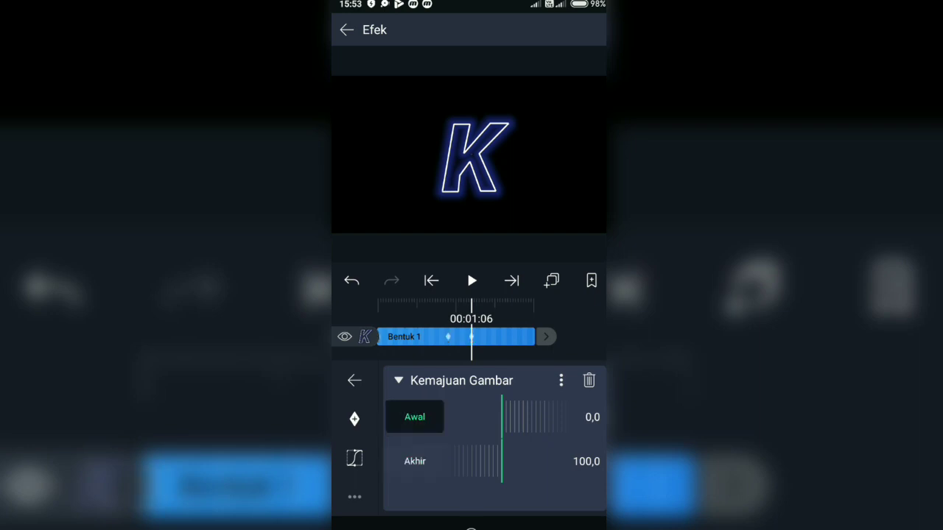
{"action": "left_click", "coordinate": [431, 280]}
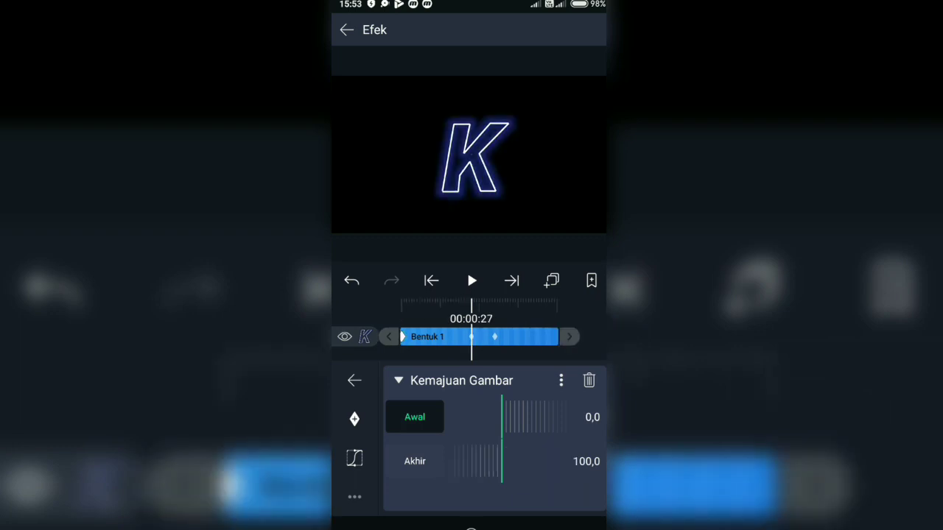
{"action": "left_click_drag", "start_coordinate": [464, 417], "coordinate": [503, 417]}
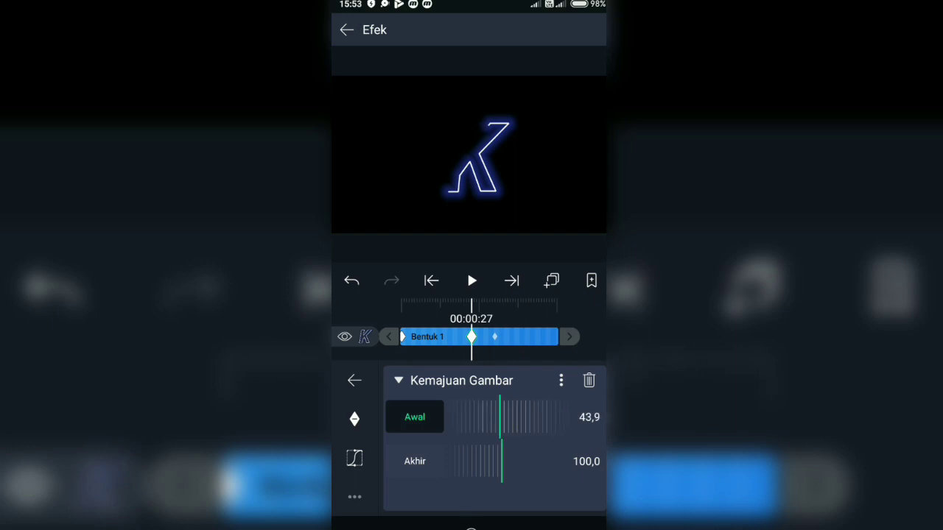
{"action": "left_click_drag", "start_coordinate": [500, 416], "coordinate": [504, 417]}
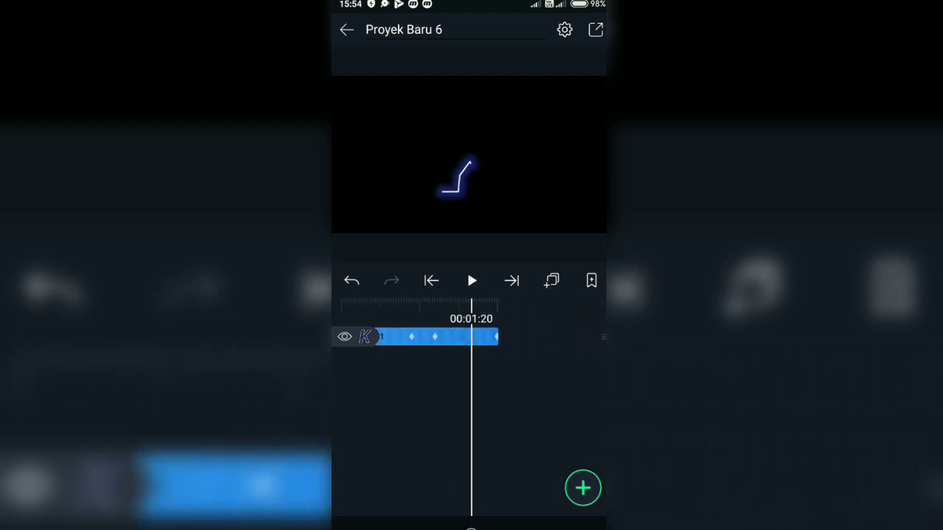
Play and pause the draw-on preview, then select the Bentuk 1 K layer.
{"action": "left_click", "coordinate": [471, 281]}
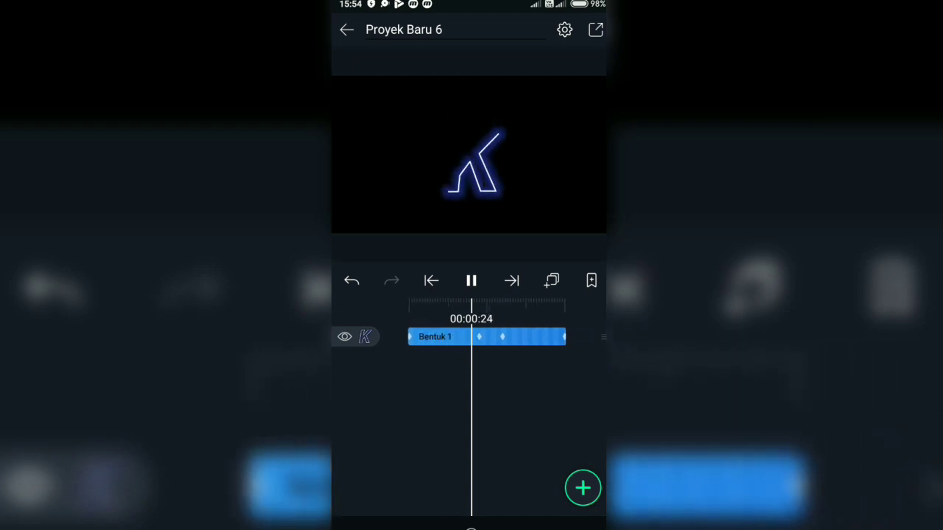
{"action": "left_click", "coordinate": [472, 281]}
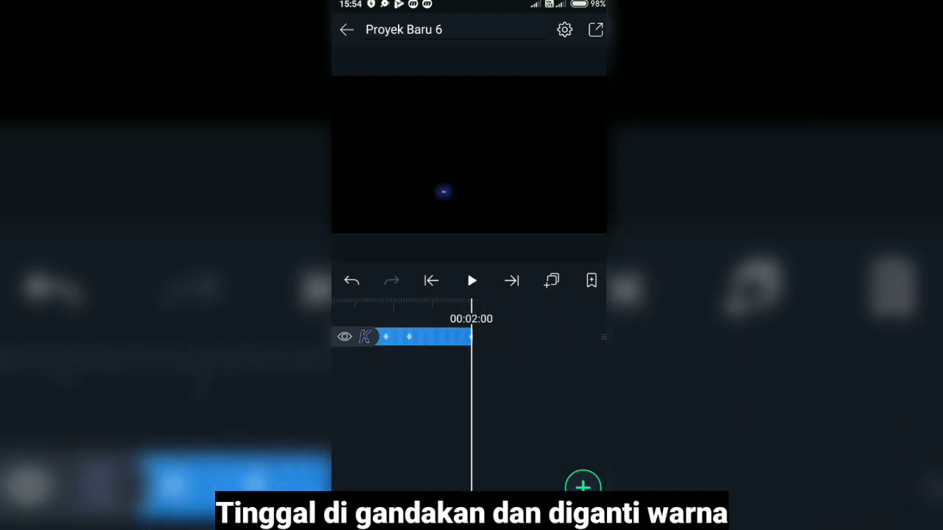
{"action": "left_click", "coordinate": [420, 336]}
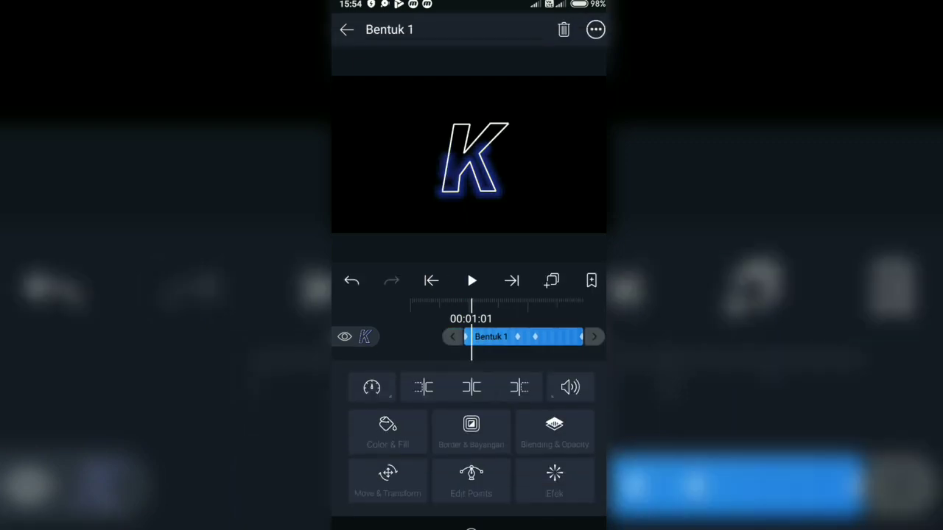
Duplicate the K with a later red glow, preview both, and export as video.
{"action": "left_click", "coordinate": [554, 478]}
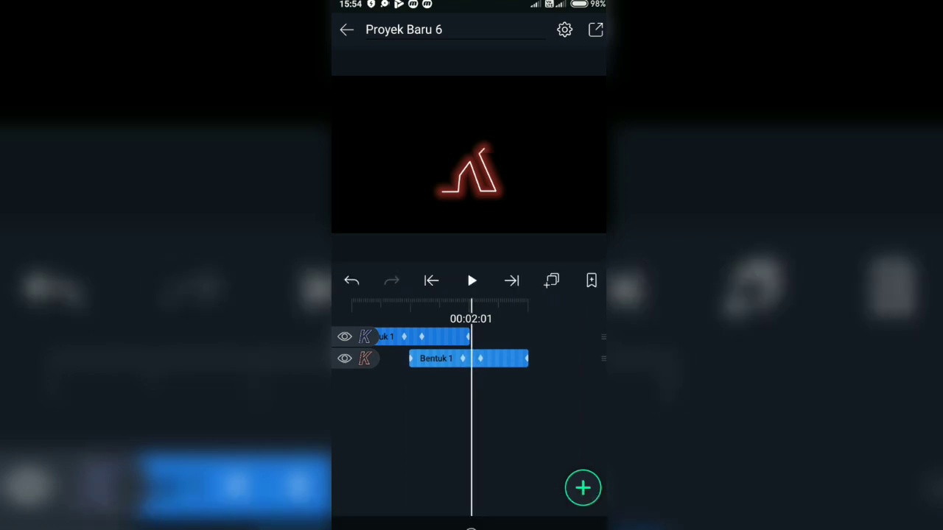
{"action": "left_click", "coordinate": [471, 281]}
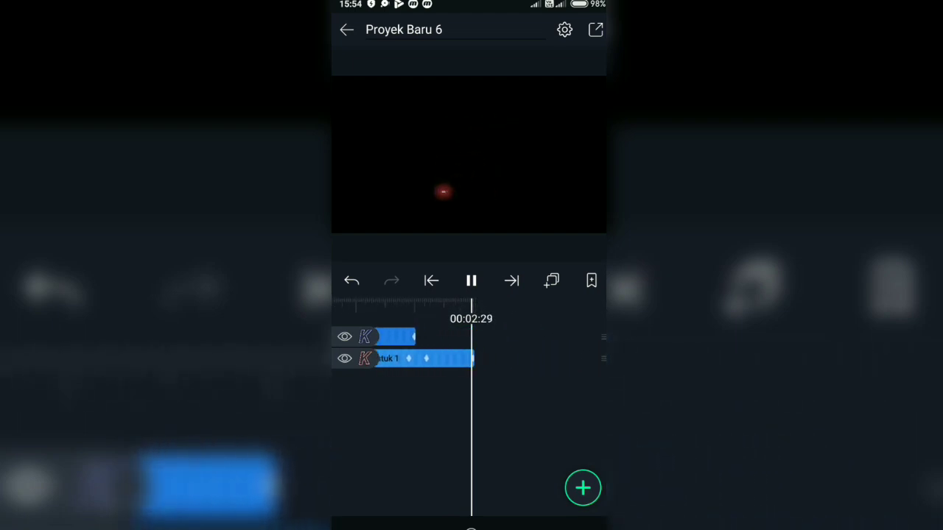
{"action": "left_click", "coordinate": [470, 280]}
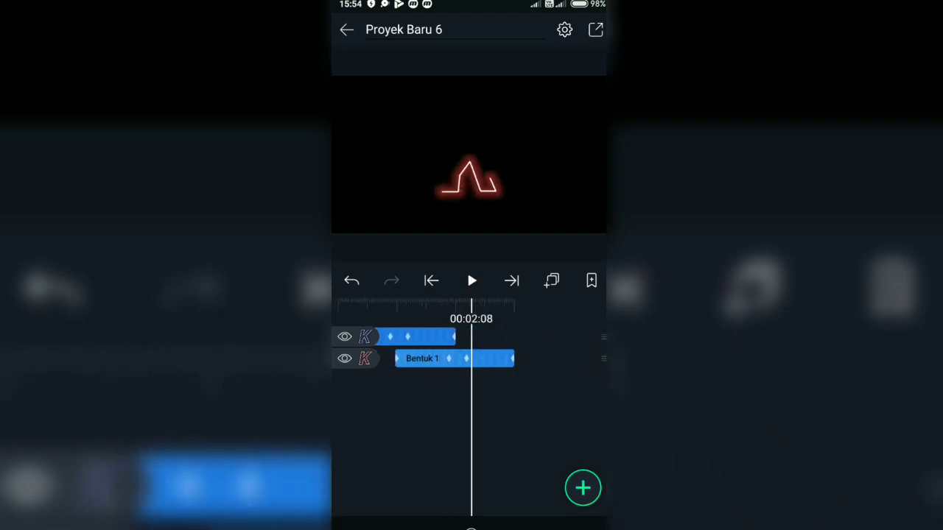
{"action": "left_click", "coordinate": [595, 29]}
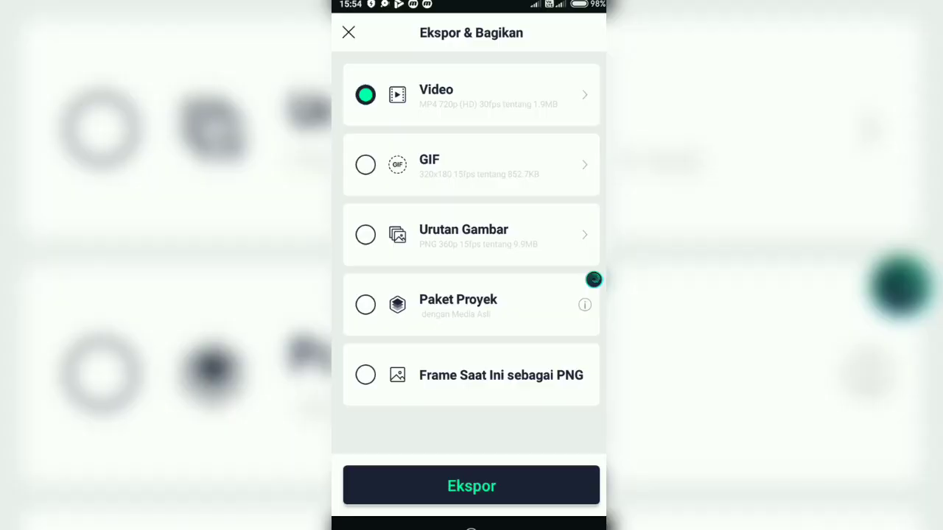
{"action": "left_click", "coordinate": [471, 486]}
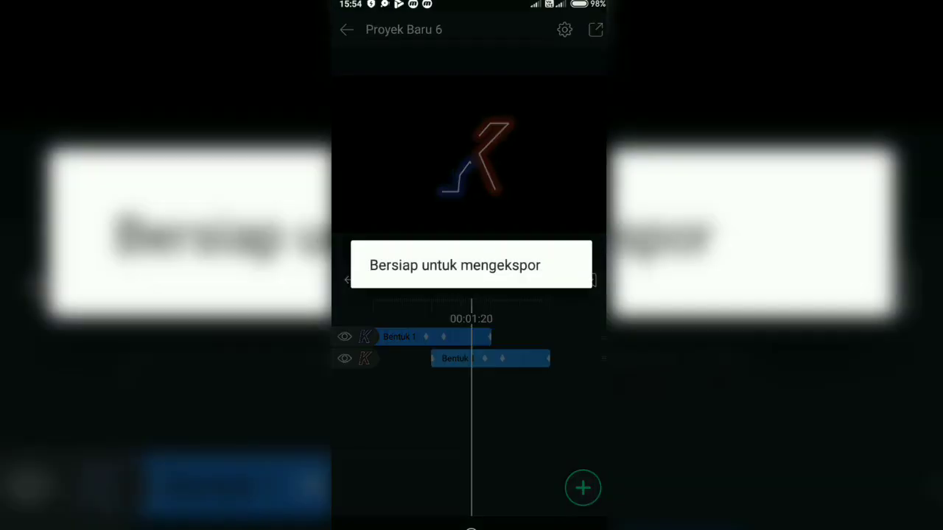